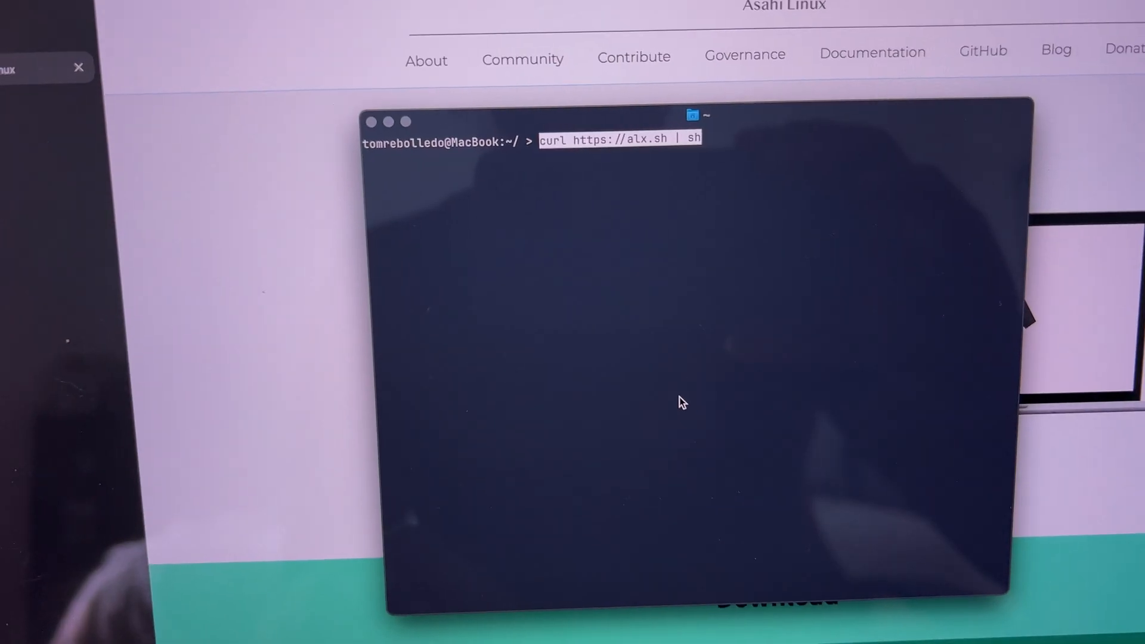
{"action": "key", "text": "Return"}
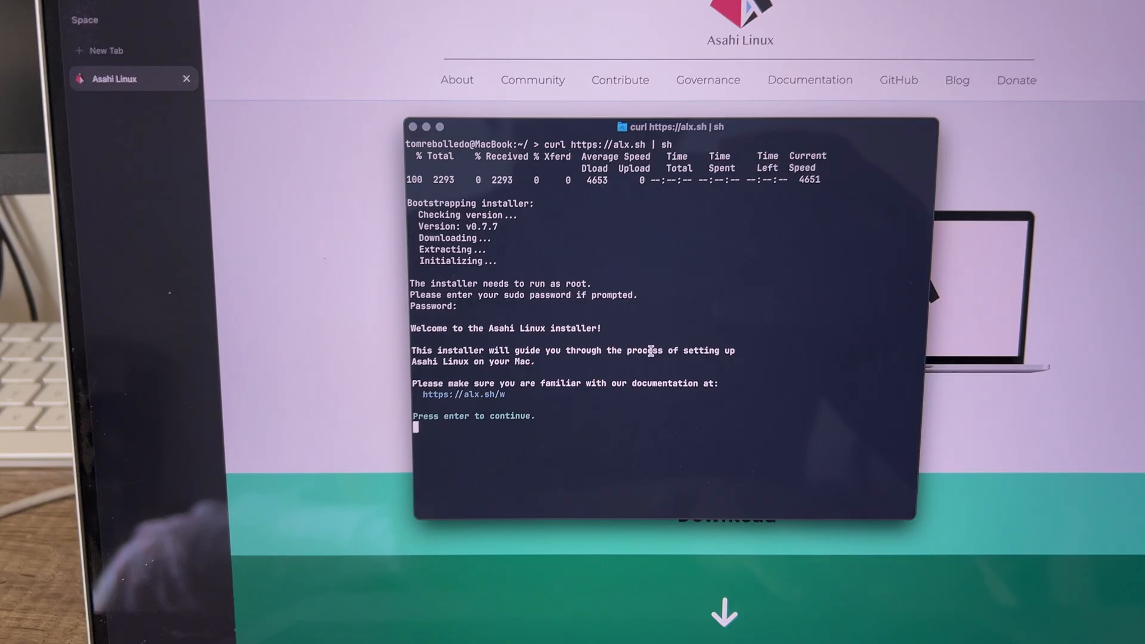
{"action": "key", "text": "enter"}
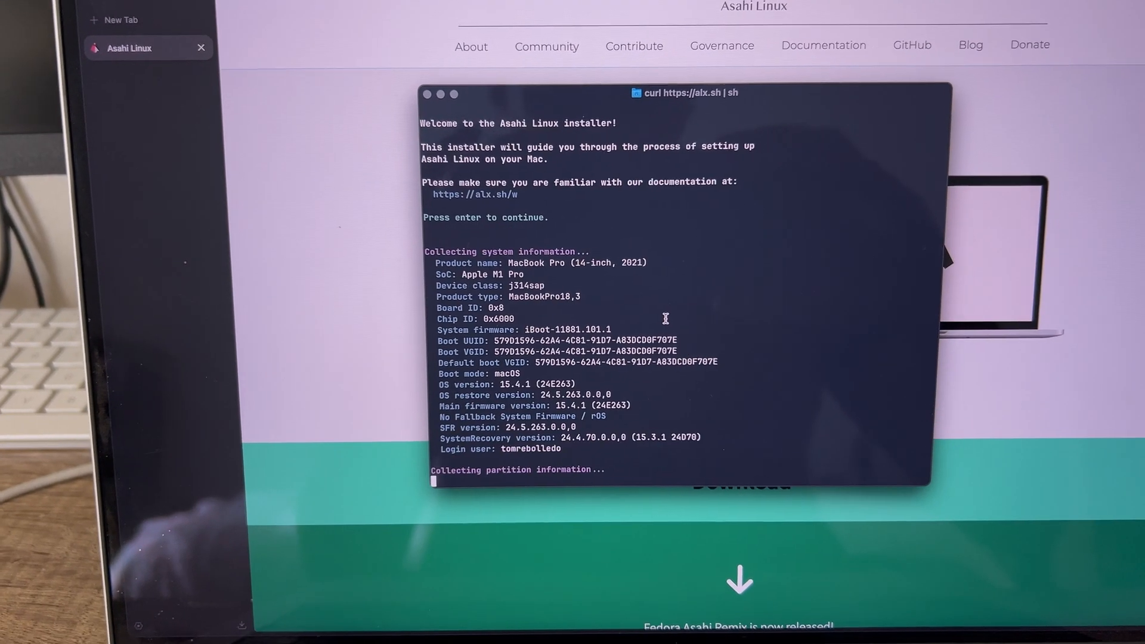
{"action": "key", "text": "enter"}
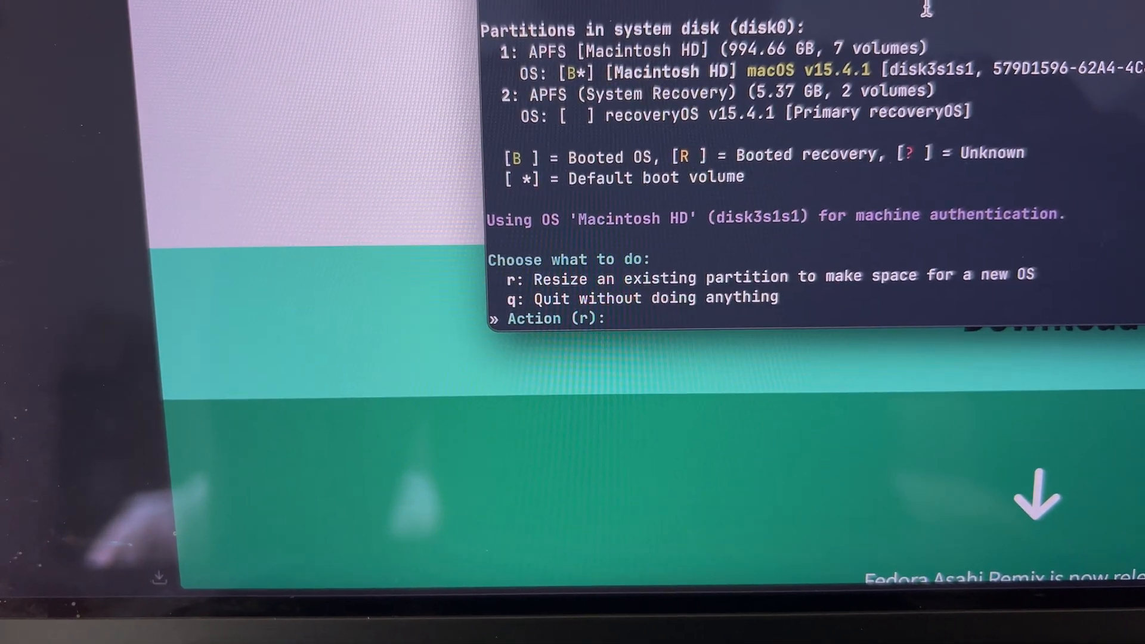
Step: Resize the macOS partition to 70% (r, 70%, y), freeing 298.40 GB for a new OS
{"action": "type", "text": "r"}
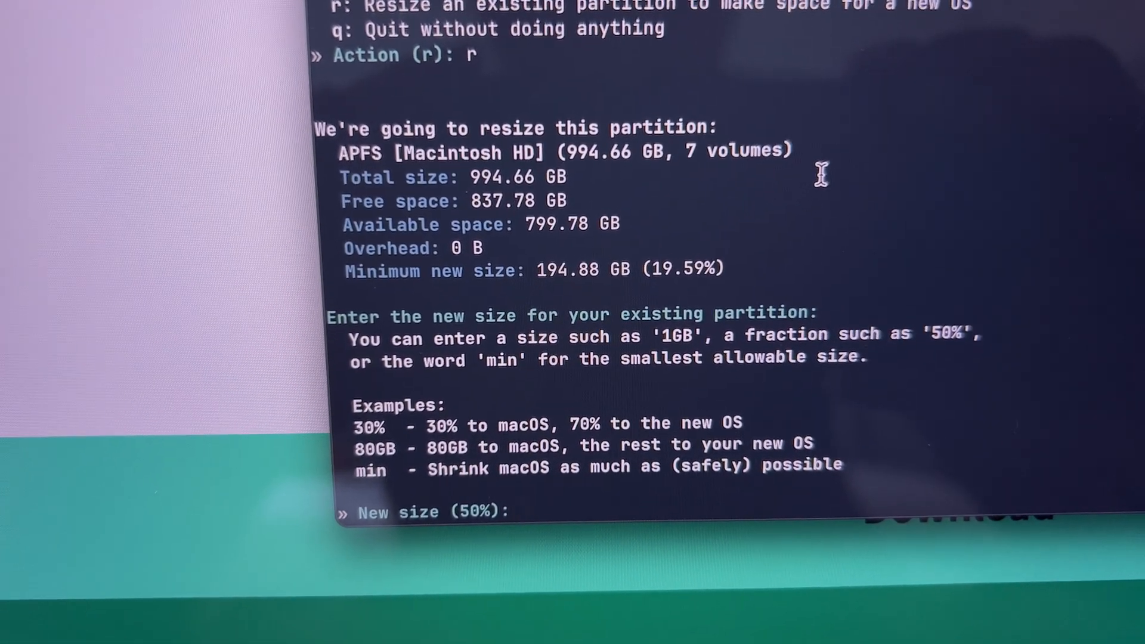
{"action": "type", "text": "70%"}
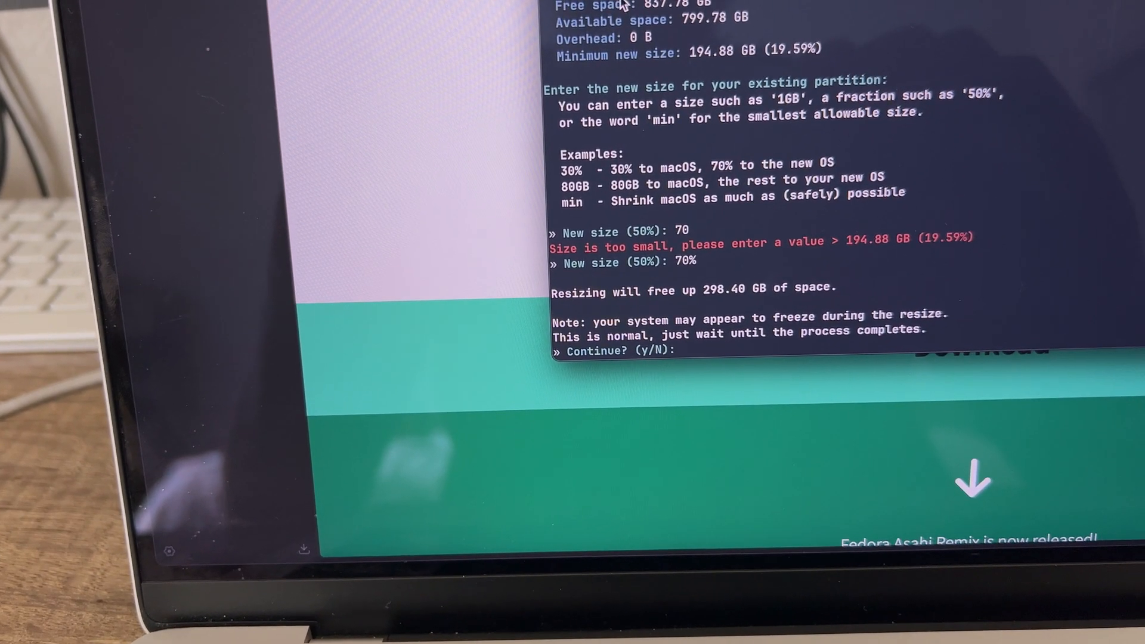
{"action": "type", "text": "y"}
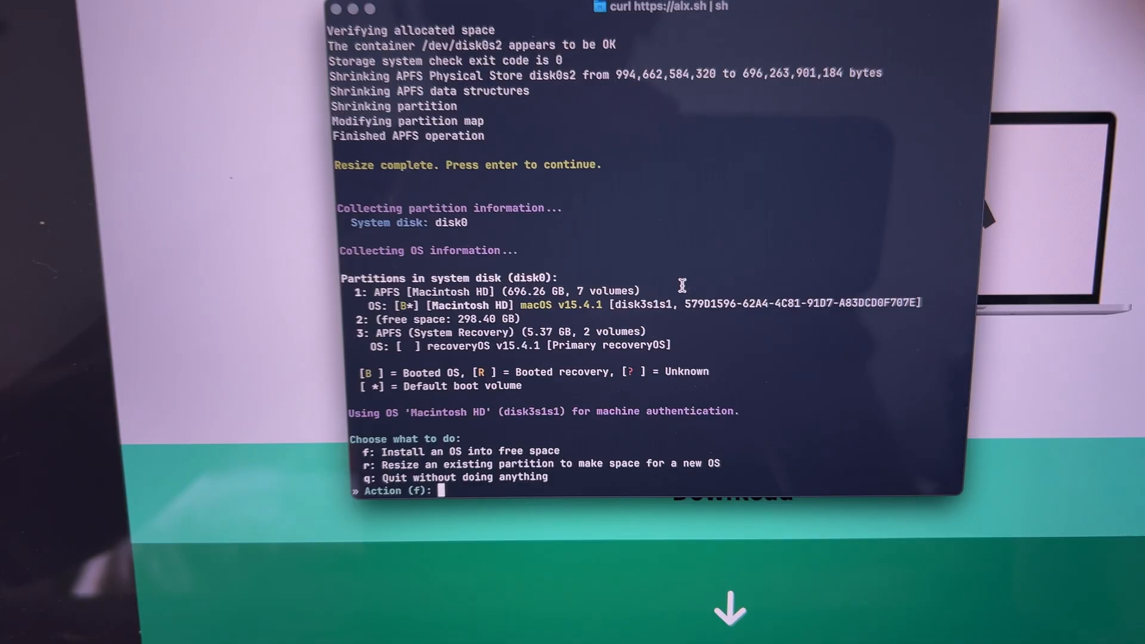
Step: Install into free space with option 1 KDE Plasma, size max, and name the OS 'Fedora'
{"action": "type", "text": "f"}
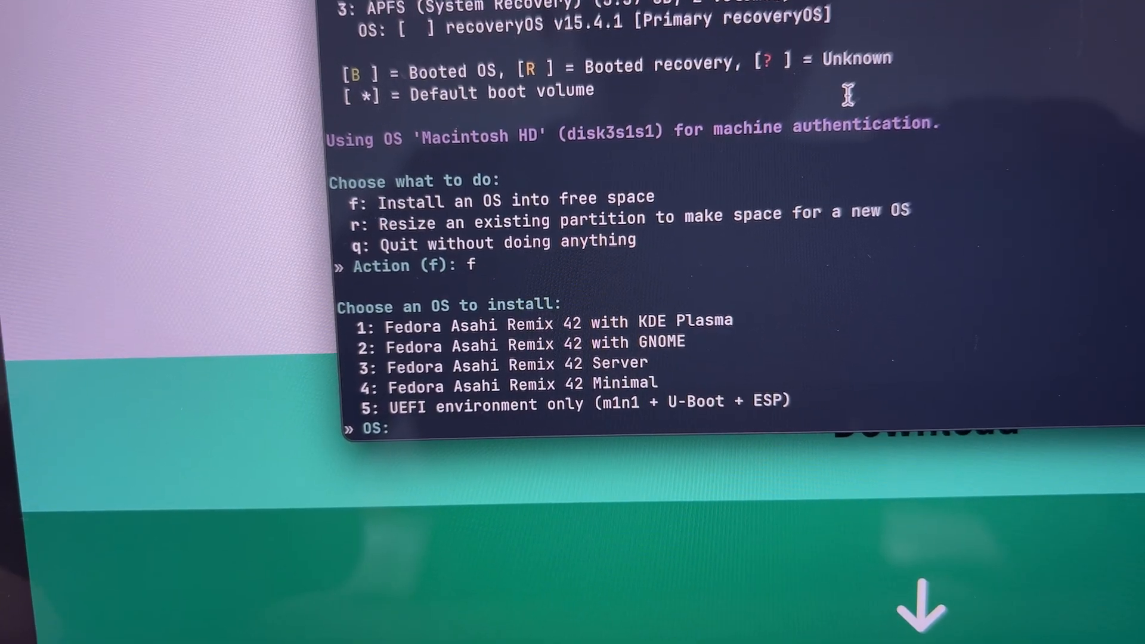
{"action": "type", "text": "1"}
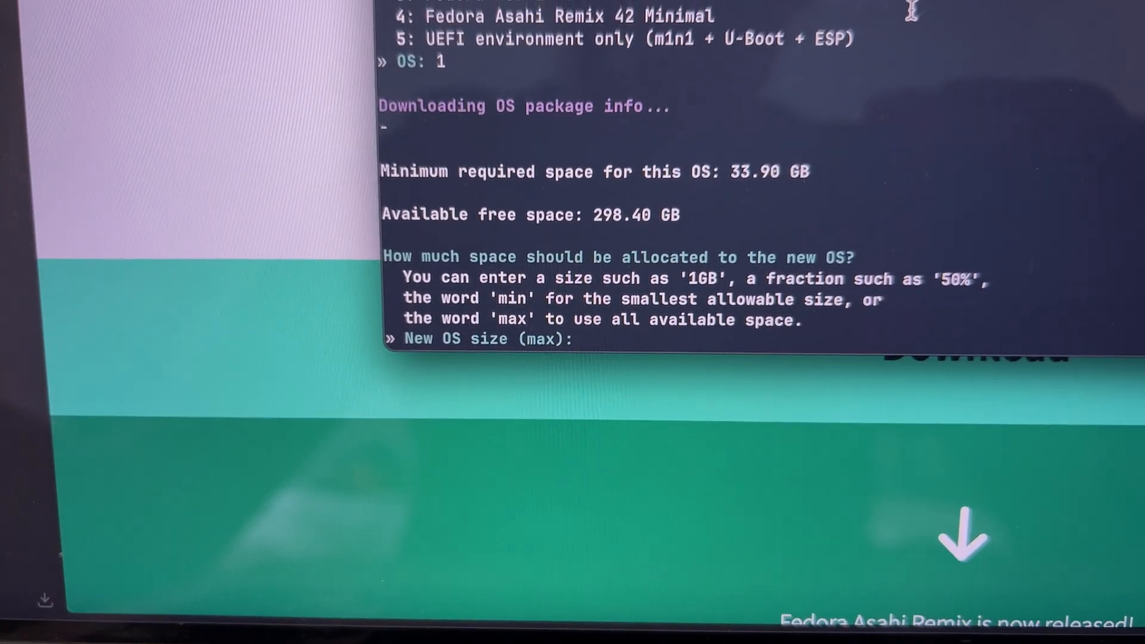
{"action": "type", "text": "max"}
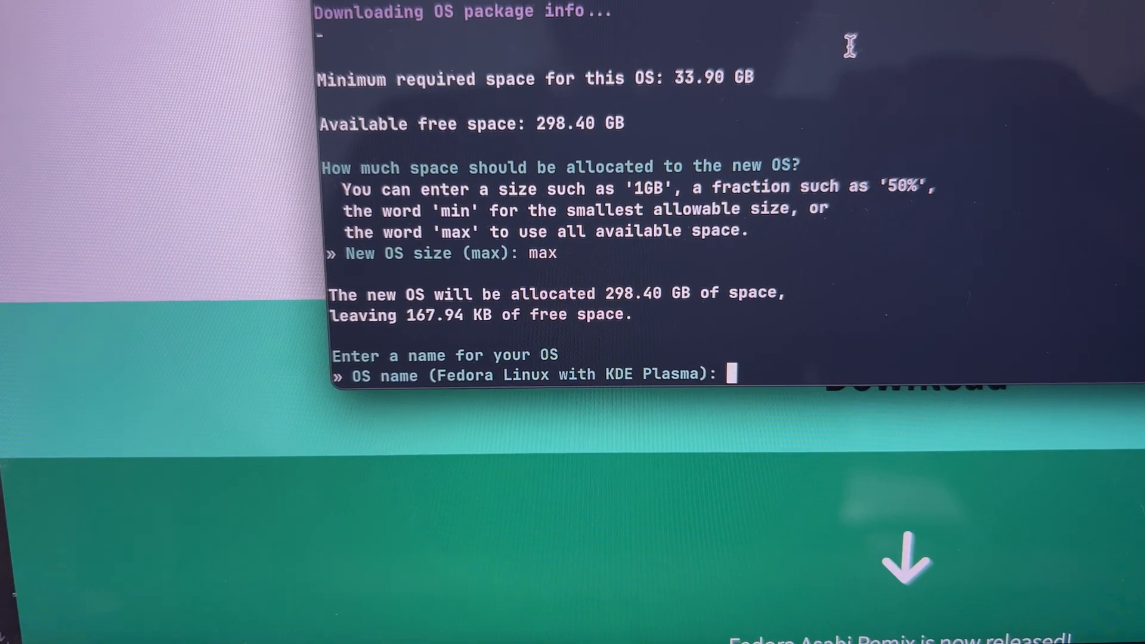
{"action": "type", "text": "Fedora"}
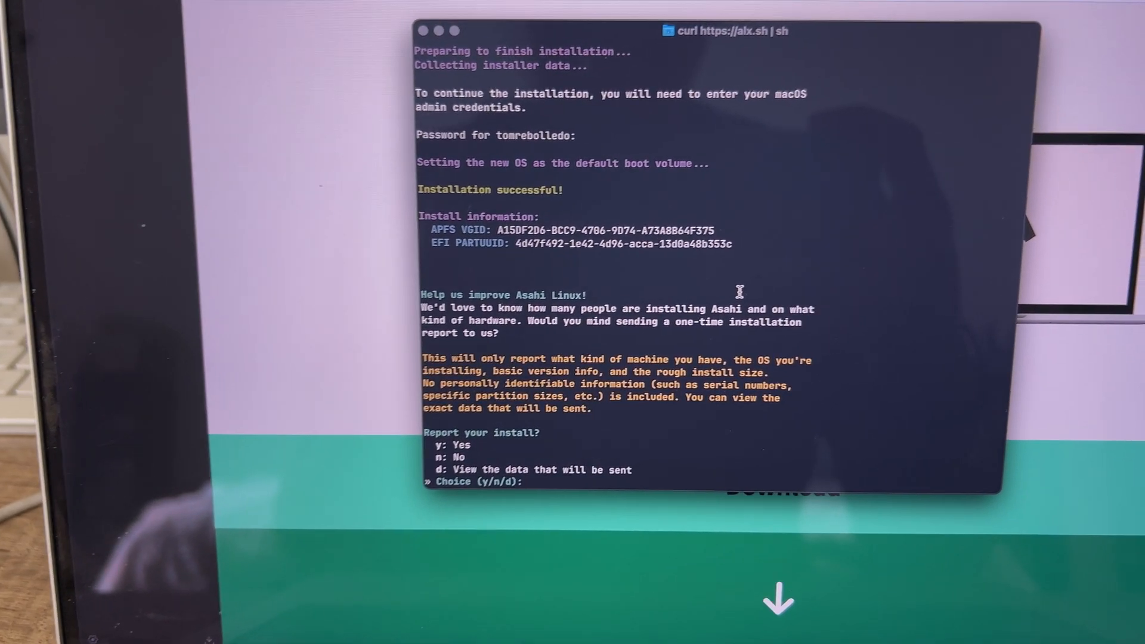
Step: Answer y to send the install report, read the final boot instructions, and shut the Mac down
{"action": "type", "text": "y"}
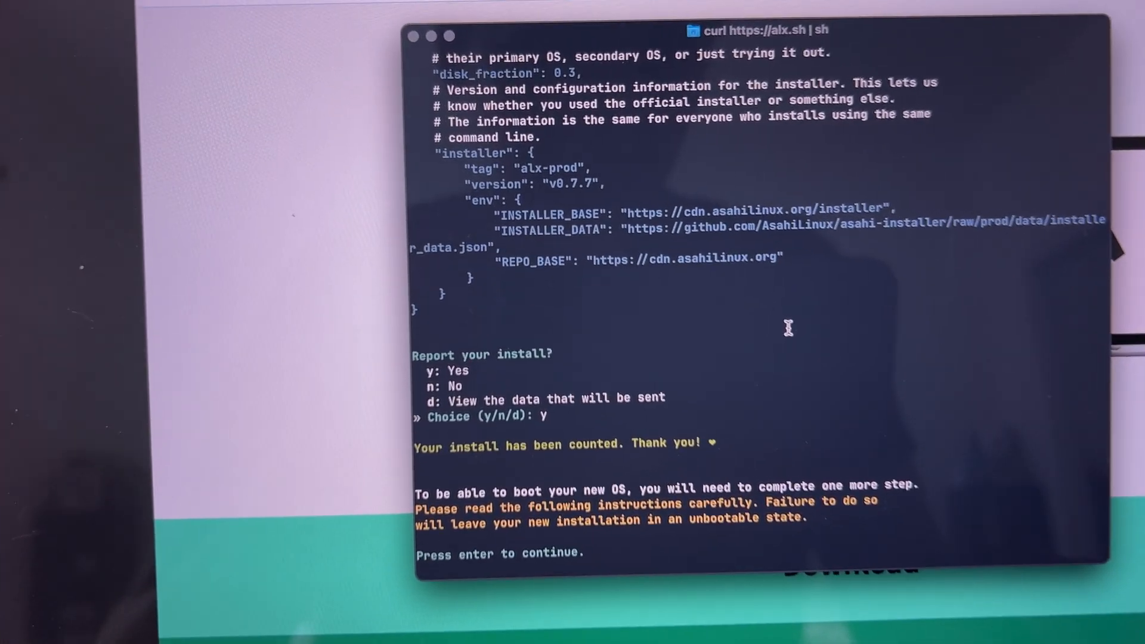
{"action": "key", "text": "enter"}
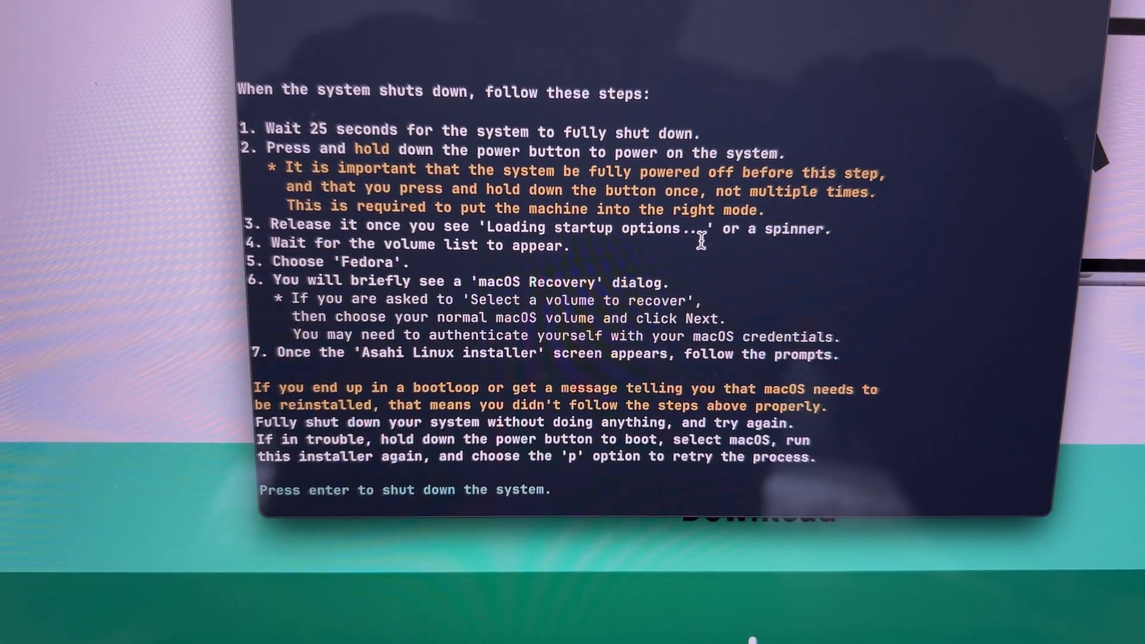
{"action": "key", "text": "enter"}
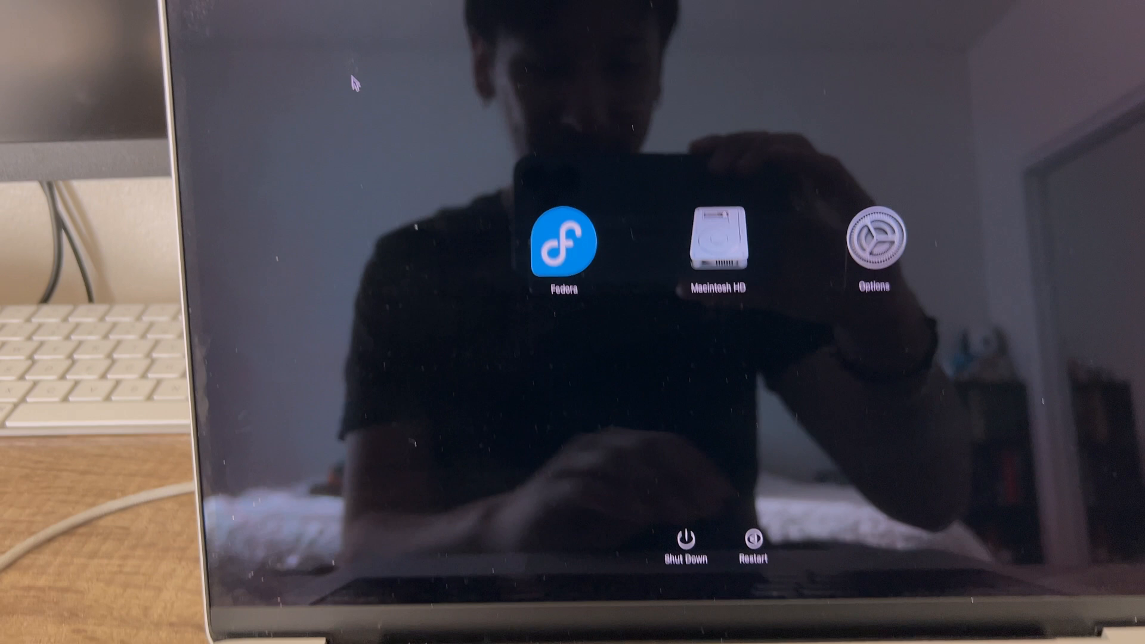
Step: Start up from the Fedora volume, then continue macOS Recovery with Macintosh HD
{"action": "left_click", "coordinate": [563, 241]}
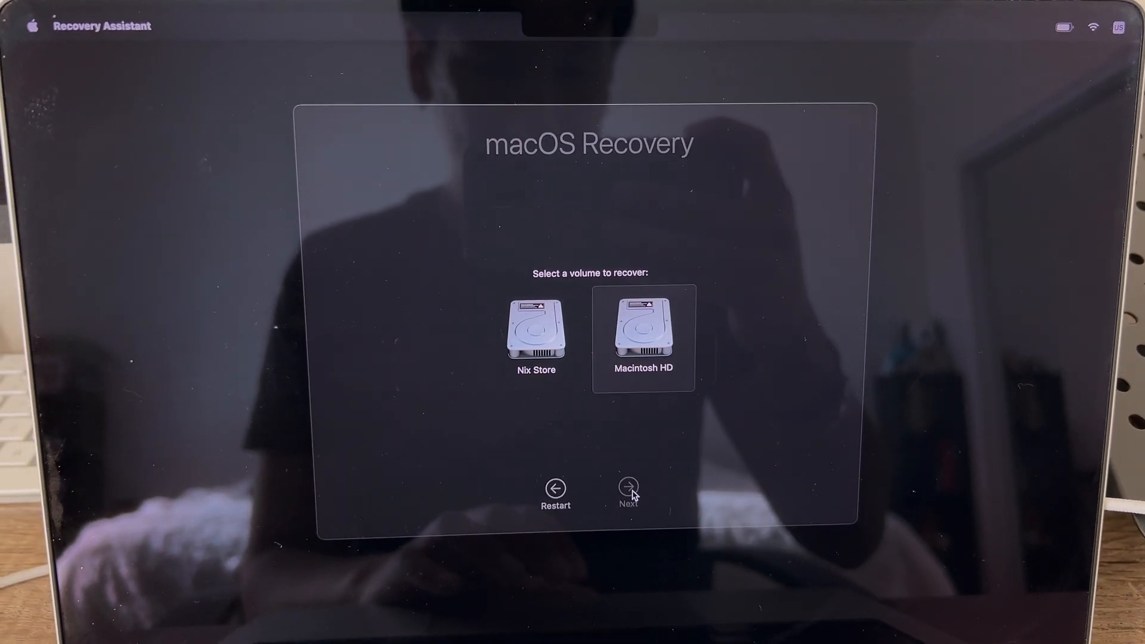
{"action": "left_click", "coordinate": [627, 487]}
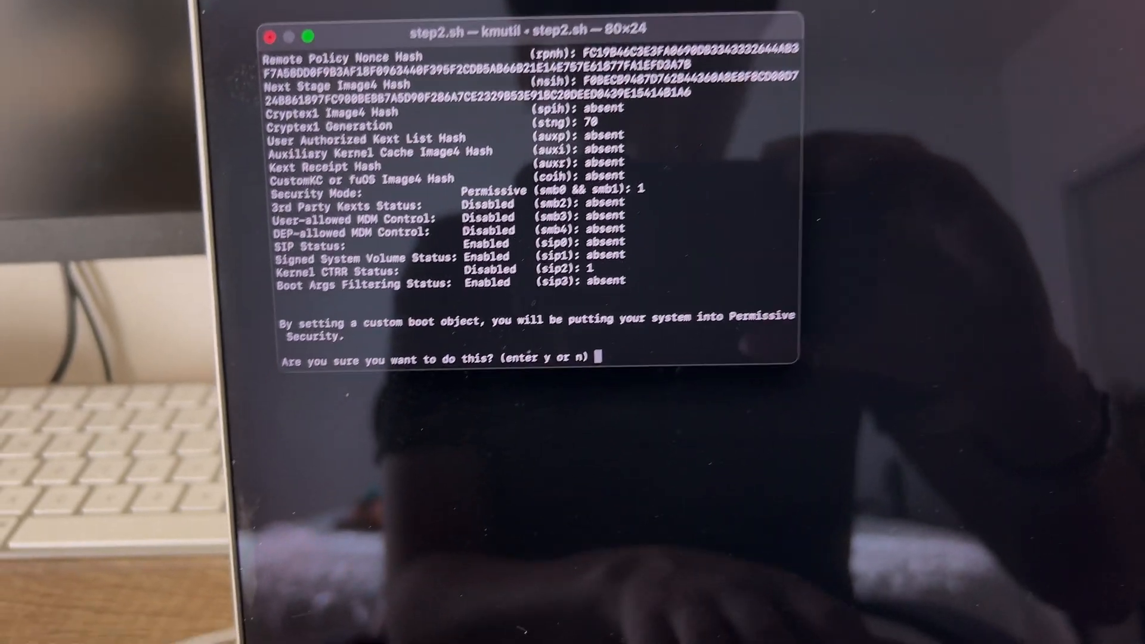
Step: Answer y for permissive security, enter the admin credentials, and reboot into Fedora
{"action": "type", "text": "y"}
{"action": "type", "text": "to"}
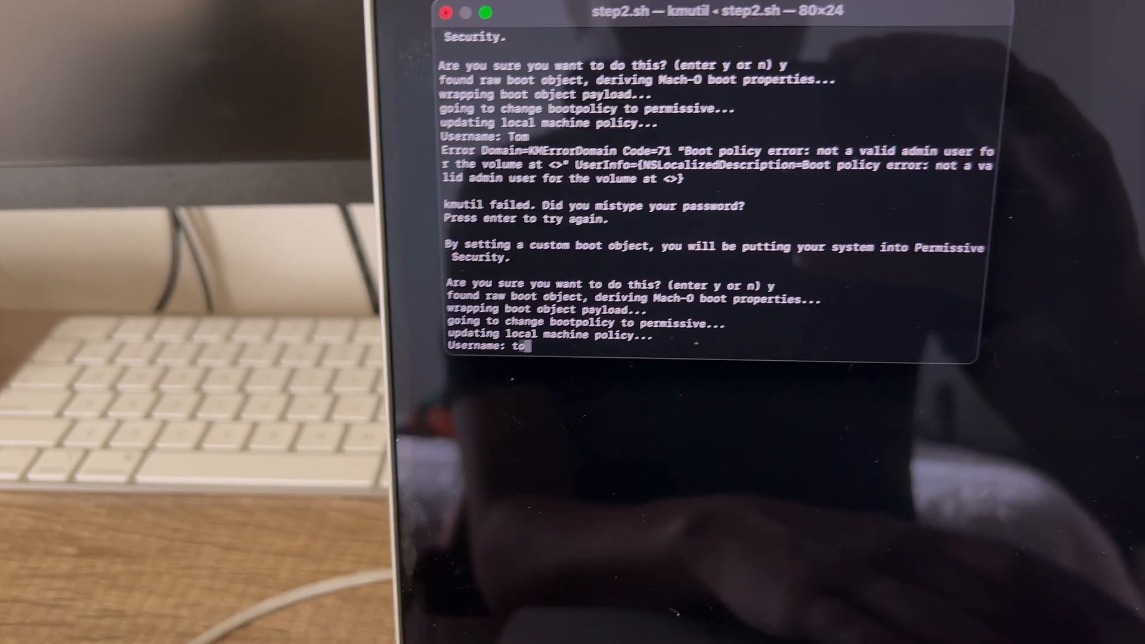
{"action": "type", "text": "mrebolledo"}
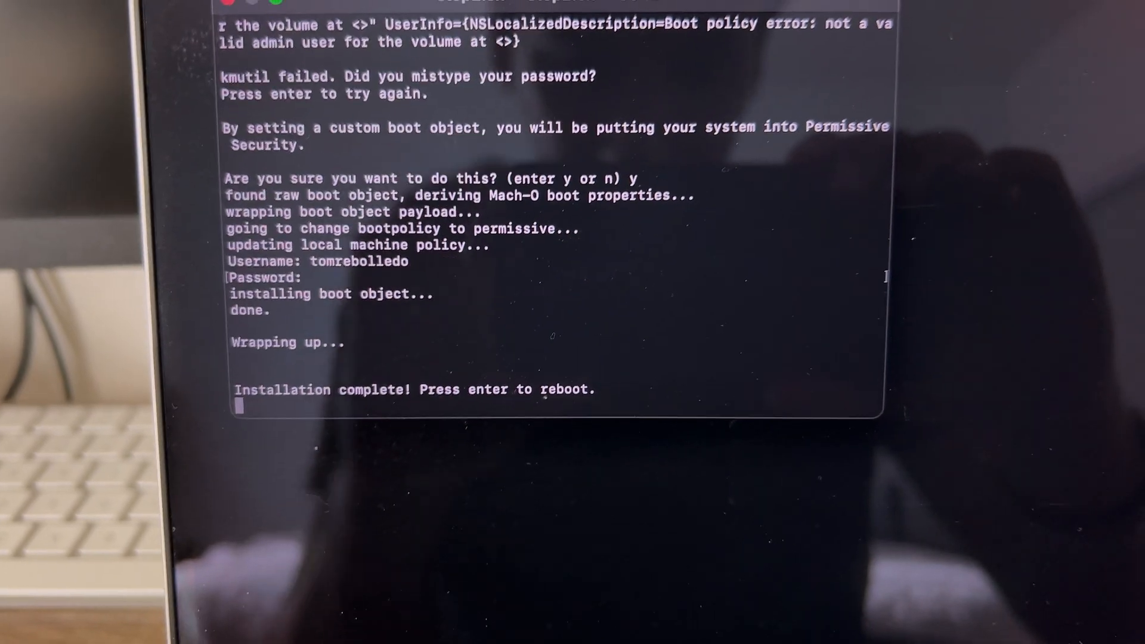
{"action": "key", "text": "enter"}
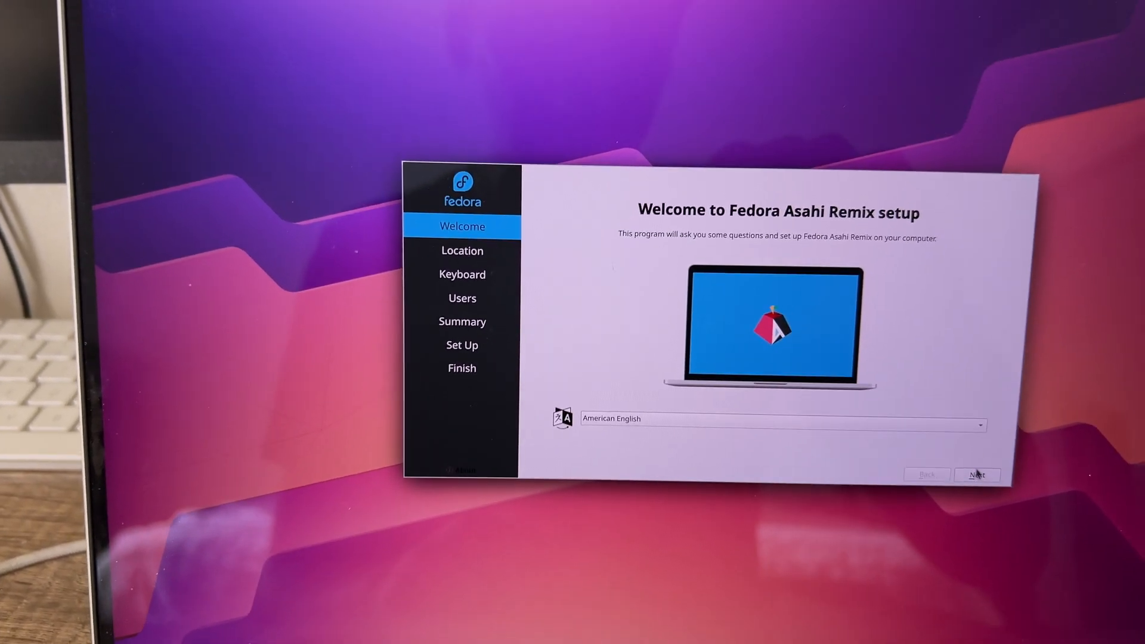
Step: Accept American English, New York time zone and English (US) keyboard, then submit the new user account
{"action": "left_click", "coordinate": [977, 475]}
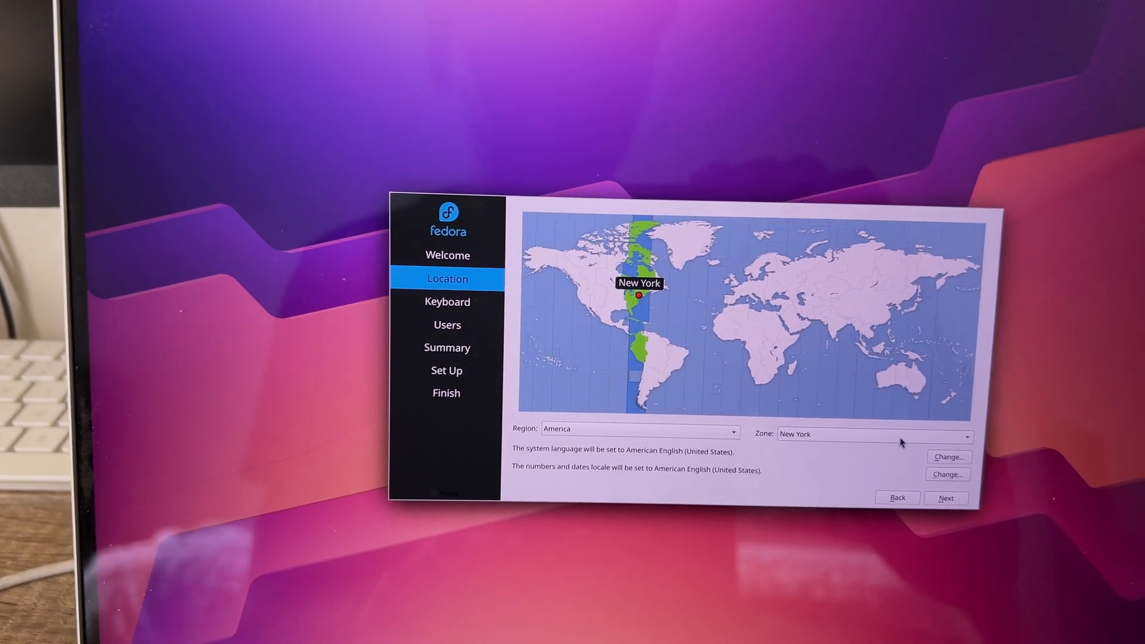
{"action": "left_click", "coordinate": [873, 434]}
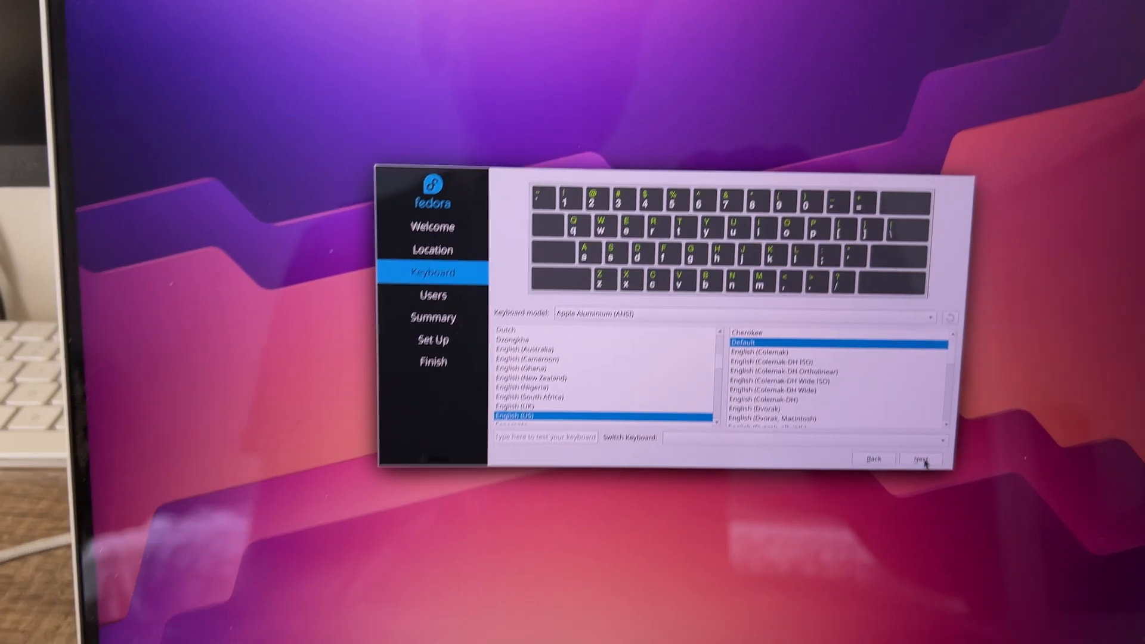
{"action": "left_click", "coordinate": [922, 459]}
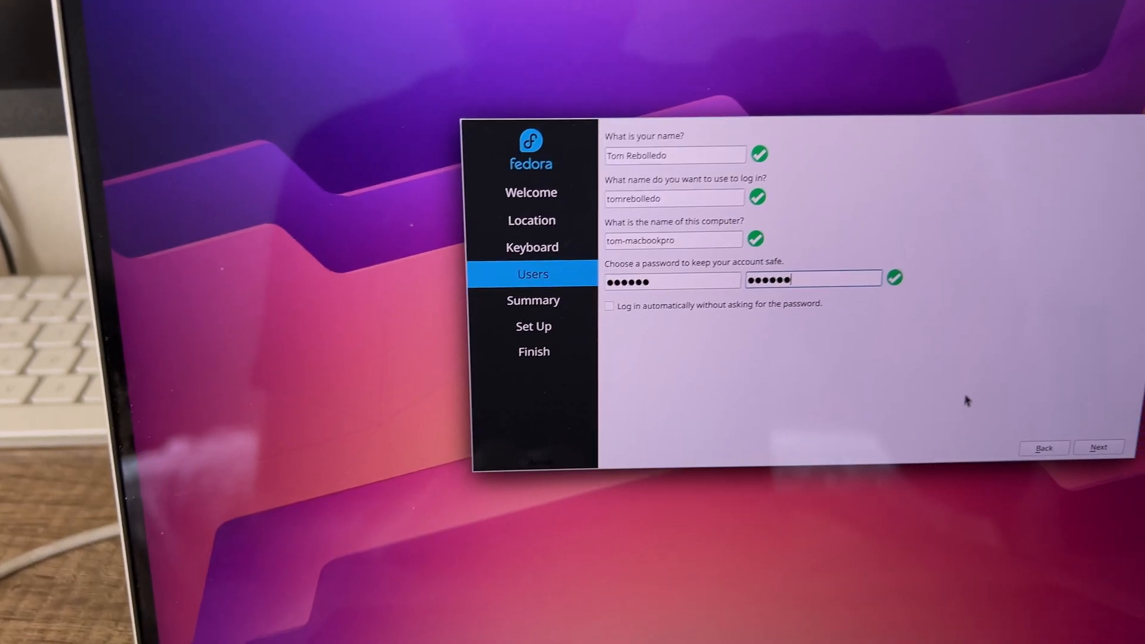
{"action": "left_click", "coordinate": [1098, 448]}
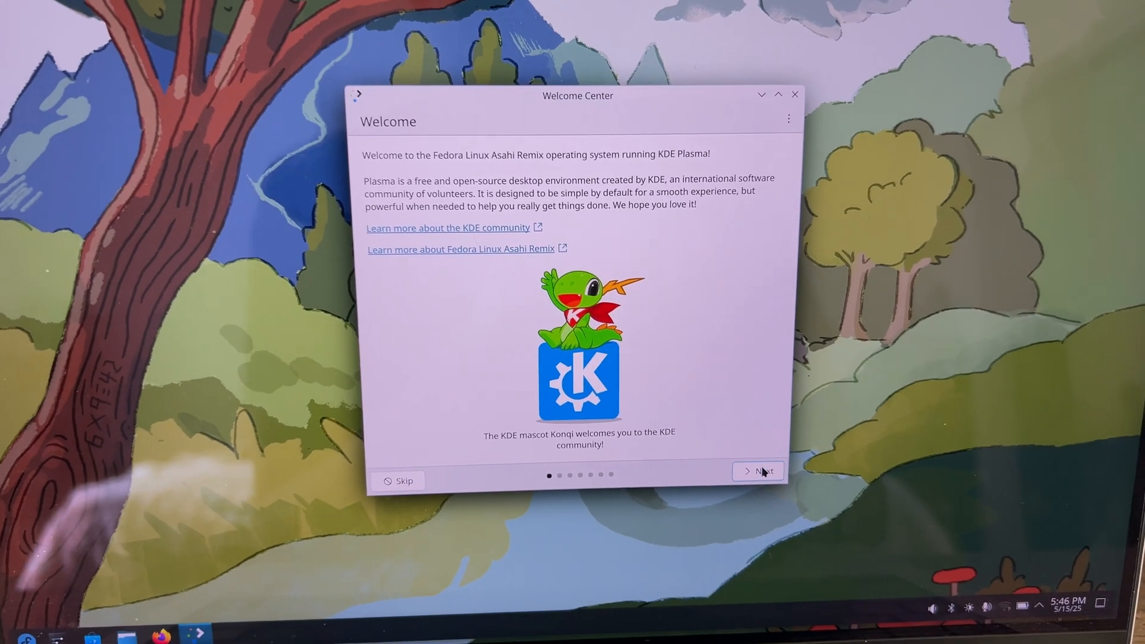
Step: Page through Welcome, internet access and Plasma features, leaving usage sharing Disabled, to reach Enjoy It!
{"action": "left_click", "coordinate": [765, 472]}
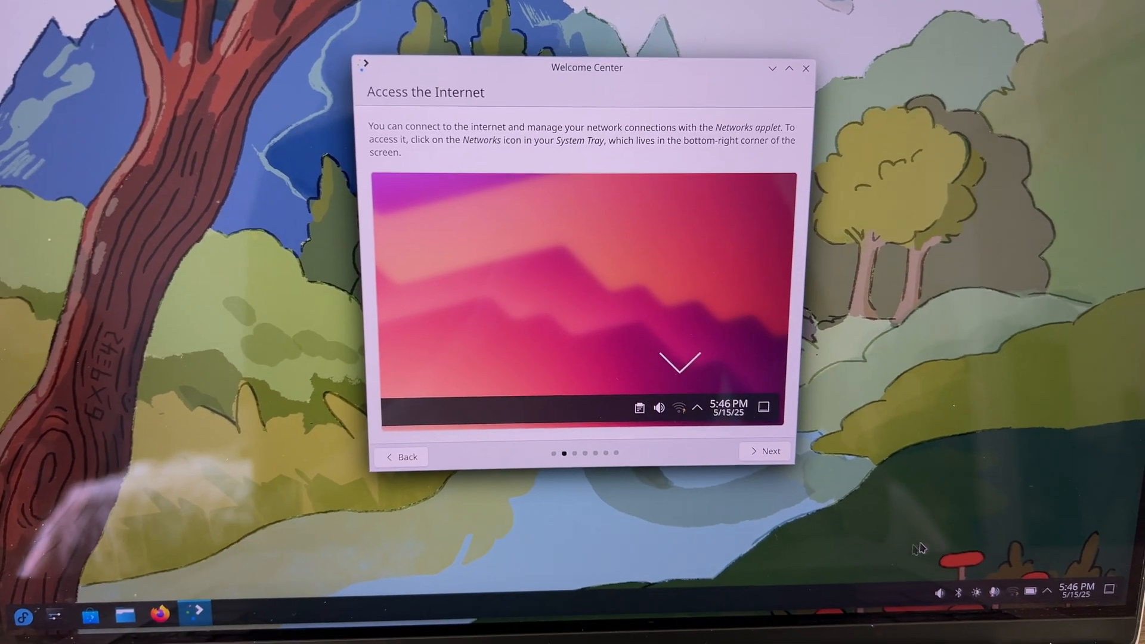
{"action": "left_click", "coordinate": [770, 451]}
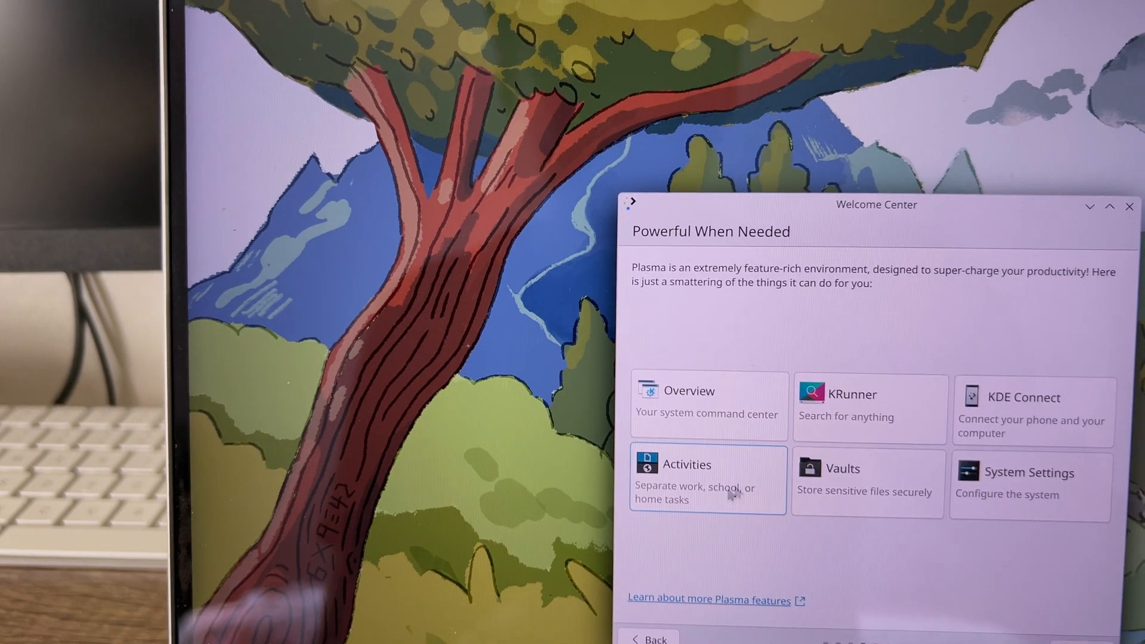
{"action": "left_click", "coordinate": [1063, 621]}
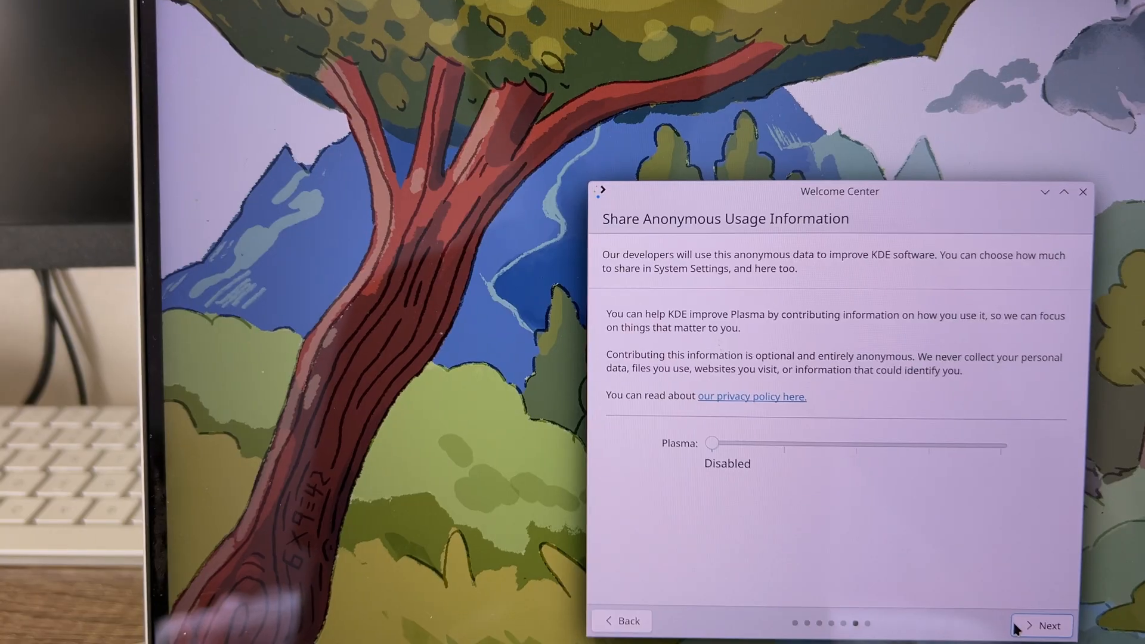
{"action": "left_click", "coordinate": [1049, 625]}
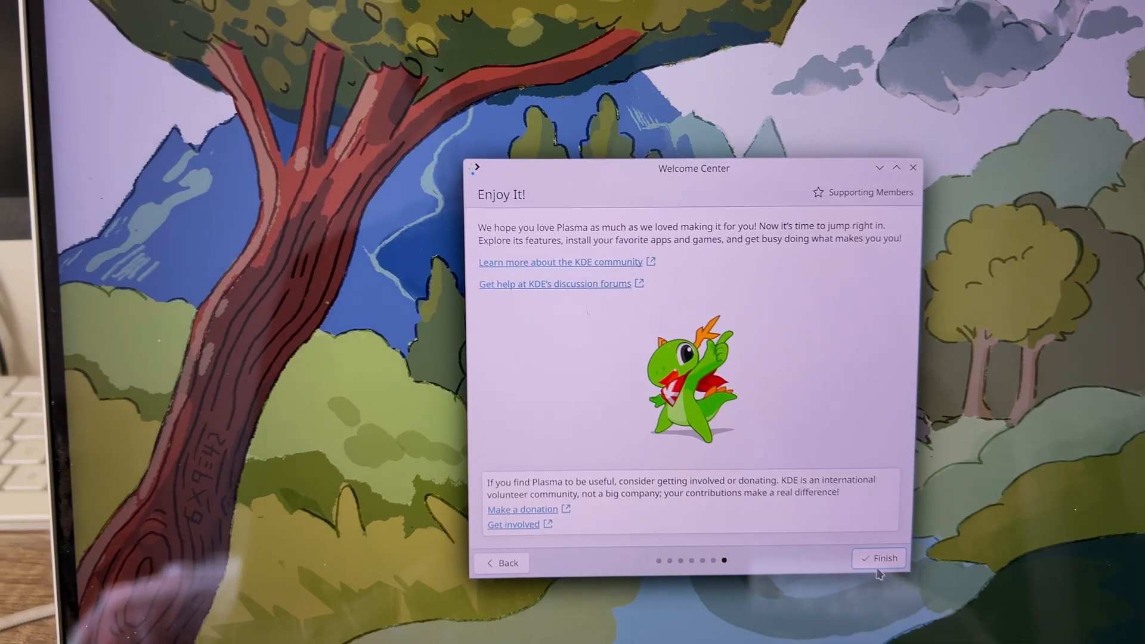